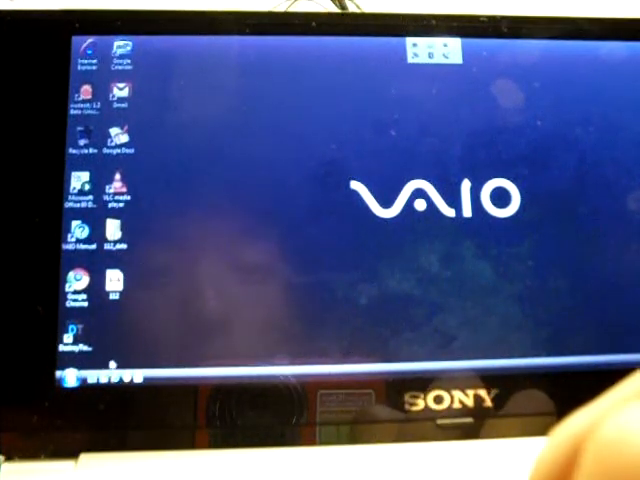
Launch VAIO Recovery Center and wait for its overview of recovery and diagnostic tools.
left_click(70, 378)
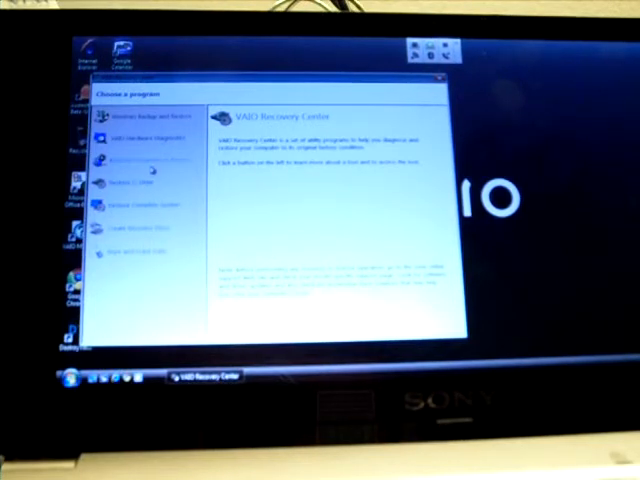
View the Reinstall Programs or Drivers details, then the Restore C: Drive page.
left_click(143, 159)
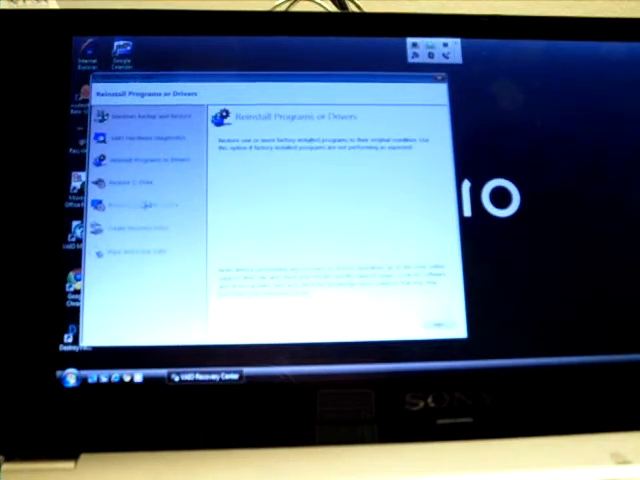
left_click(137, 186)
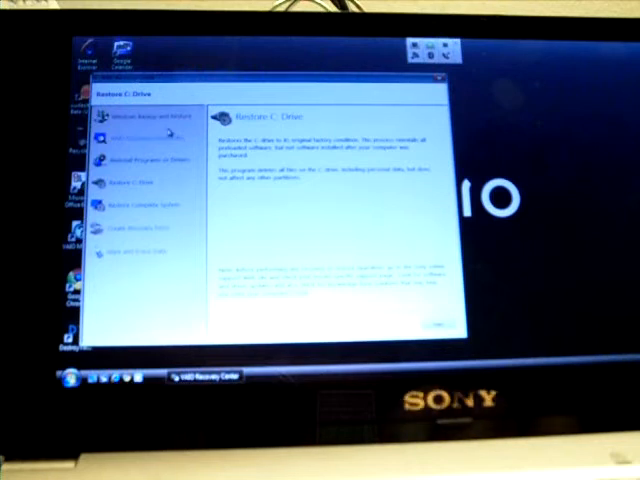
View the Create Recovery Discs details, then the Restore Complete System page.
left_click(145, 115)
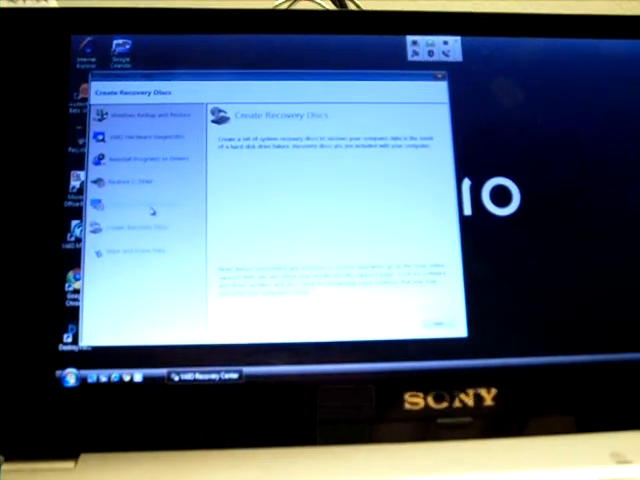
left_click(140, 205)
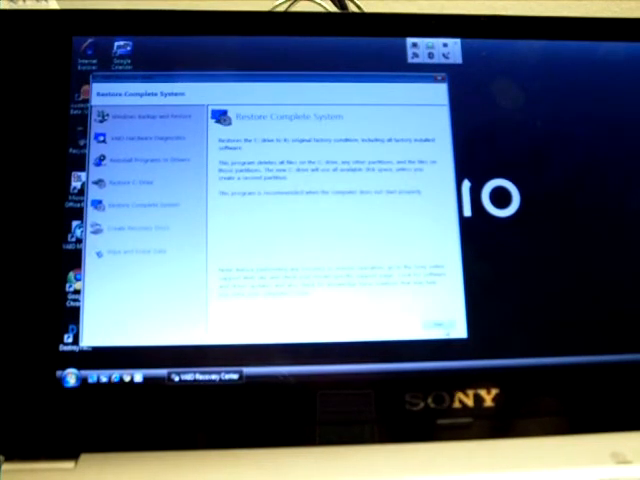